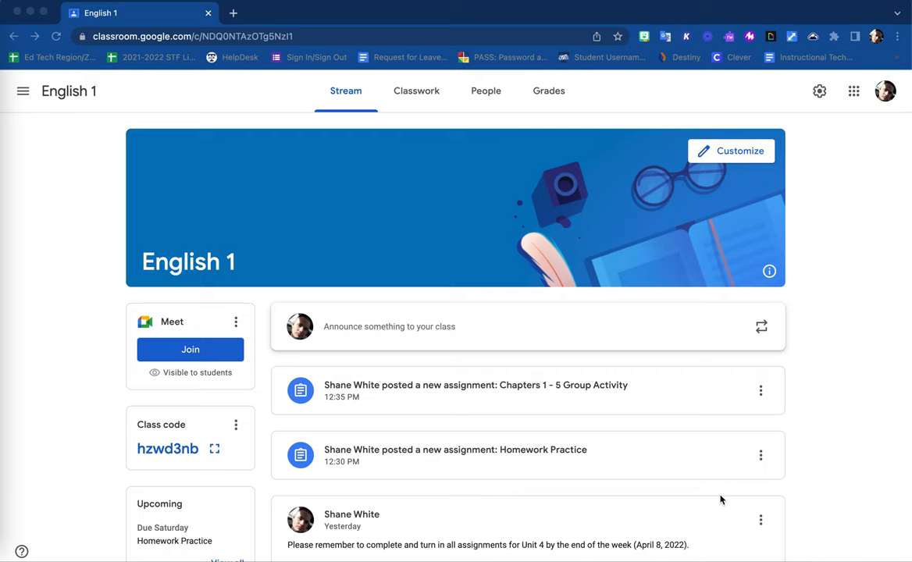
mouse_move(765, 356)
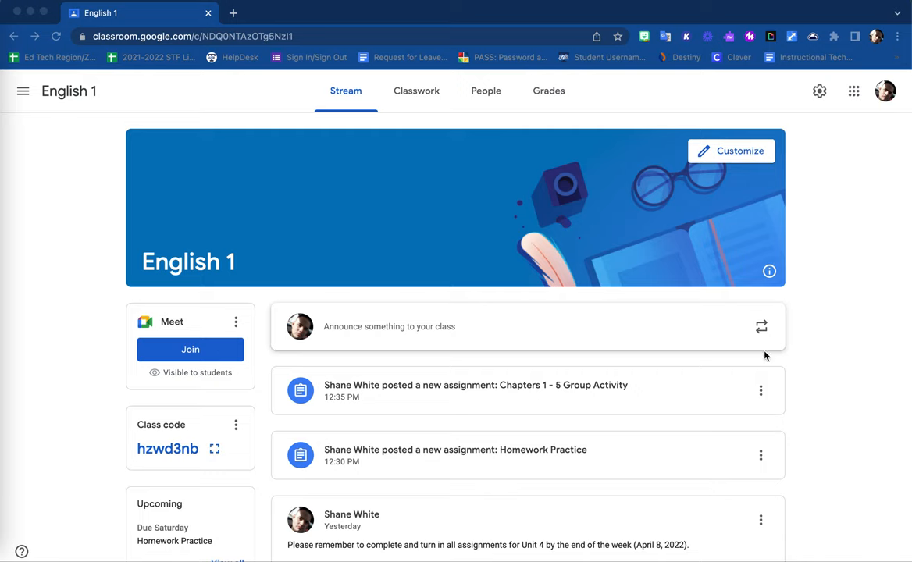
mouse_move(784, 194)
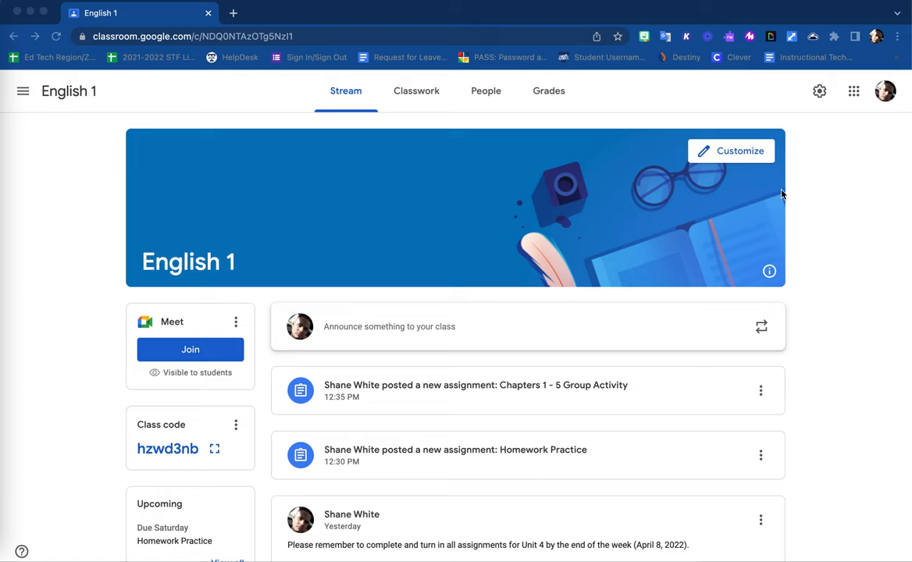
mouse_move(416, 95)
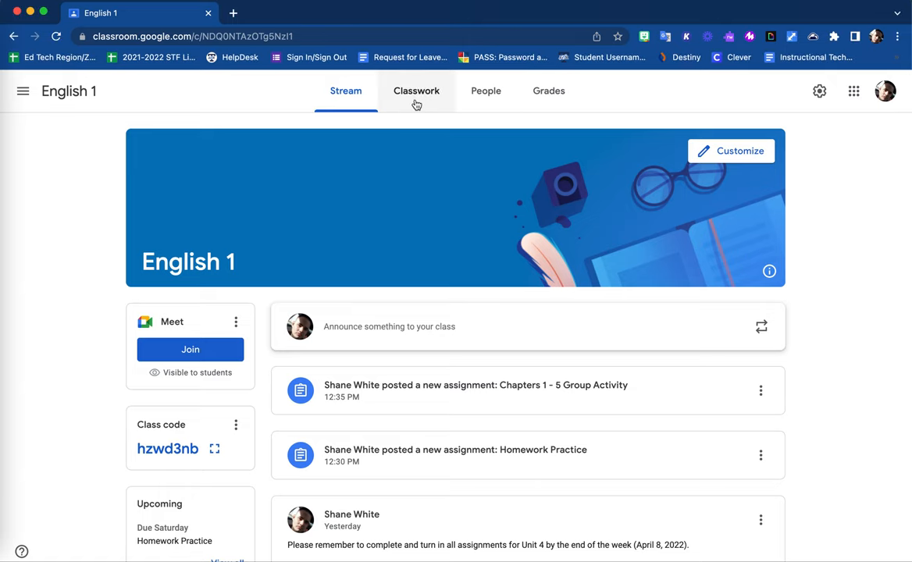
In English 1 Classwork, expand Chapters 1 - 5 Group Activity under Unit 4.
left_click(416, 90)
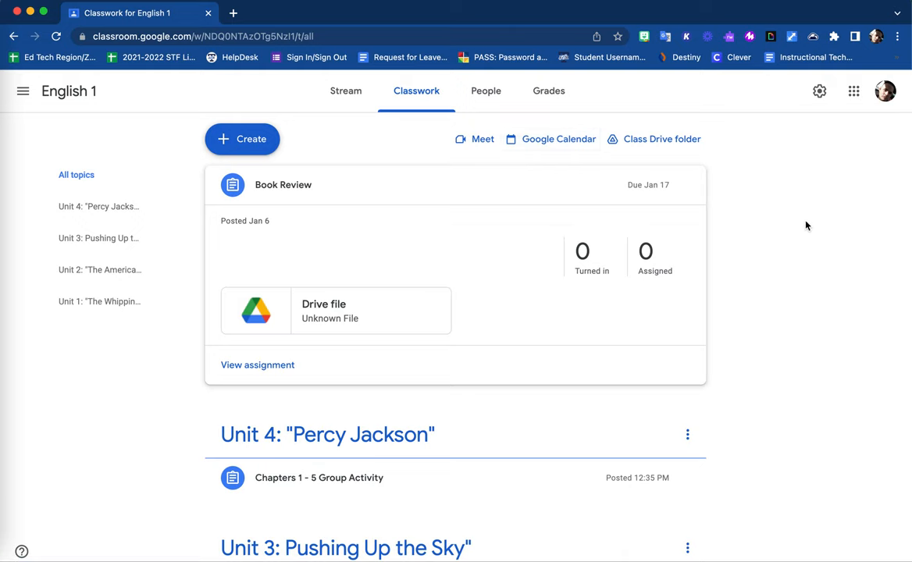
mouse_move(403, 135)
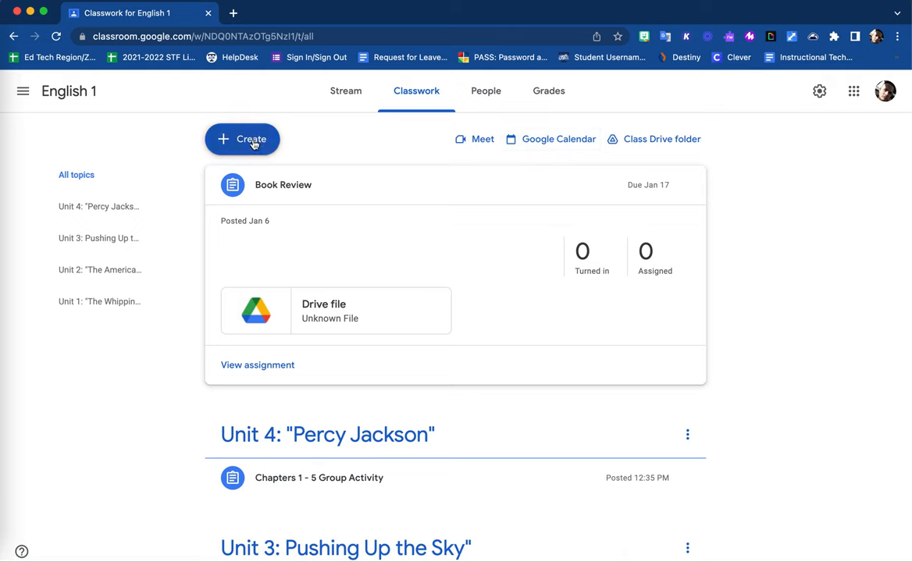
left_click(242, 139)
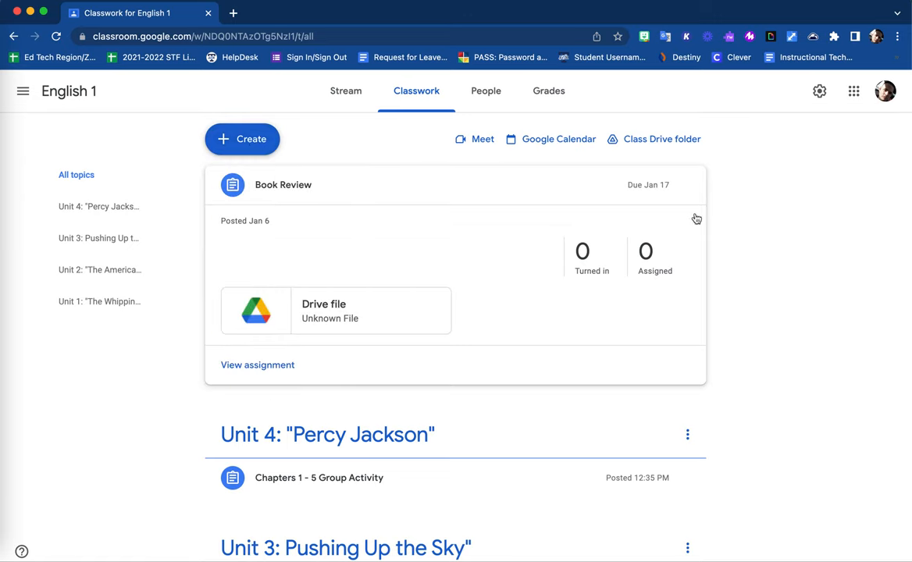
mouse_move(825, 385)
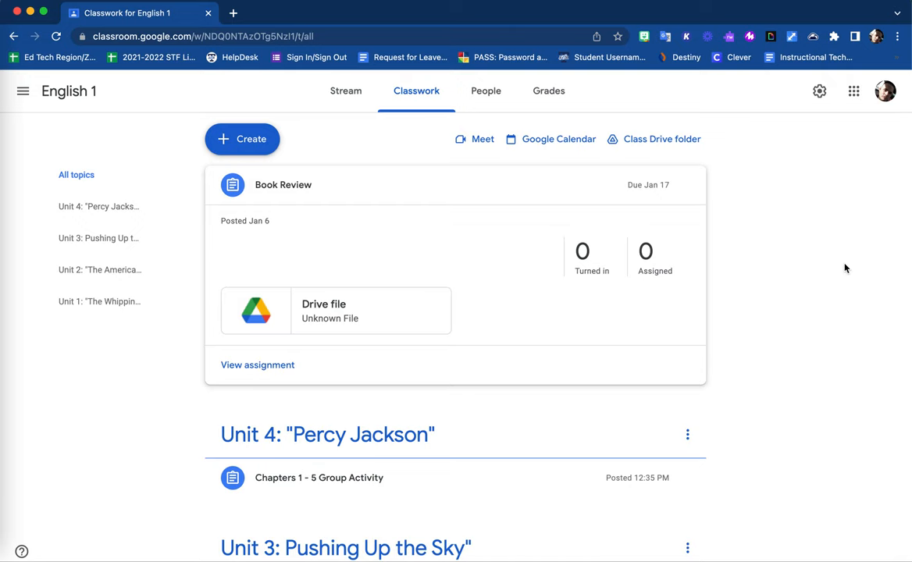
scroll("down", 3)
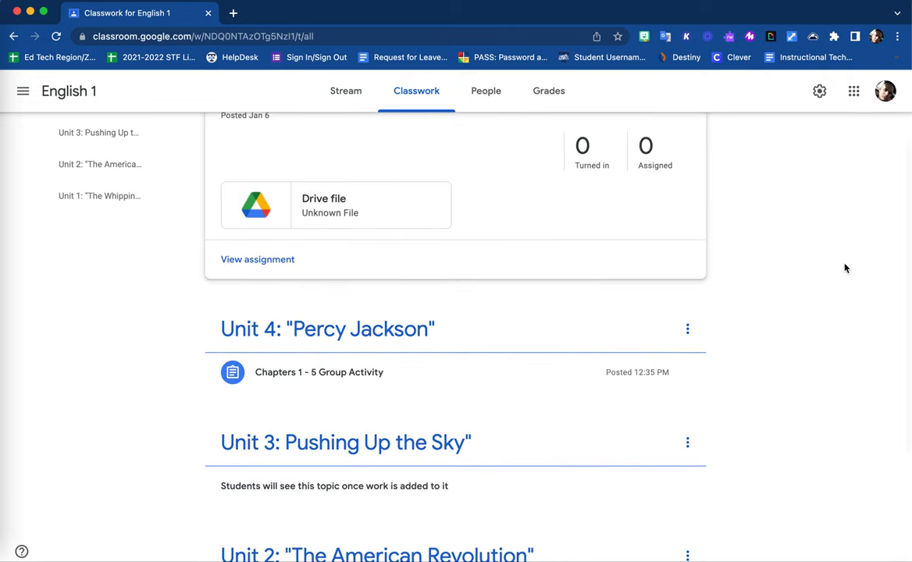
scroll("down", 3)
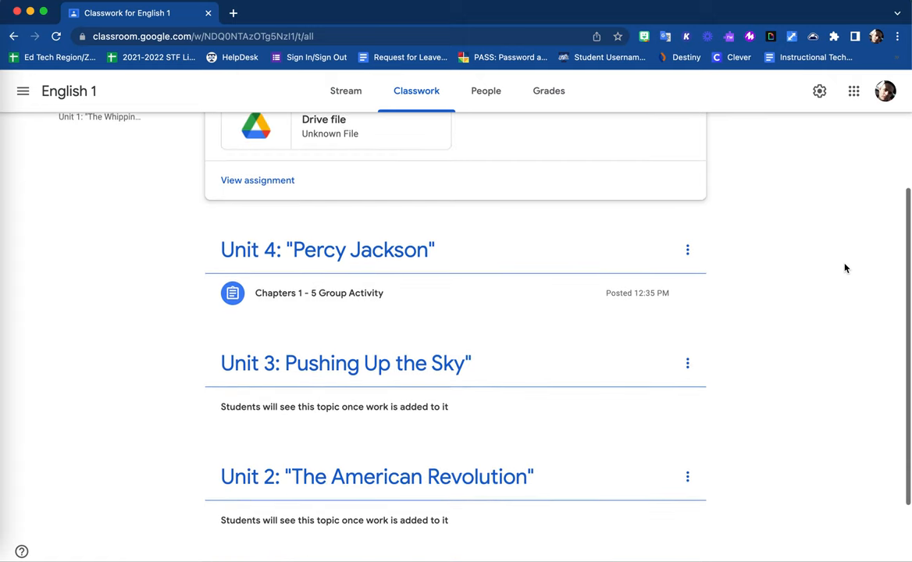
mouse_move(331, 338)
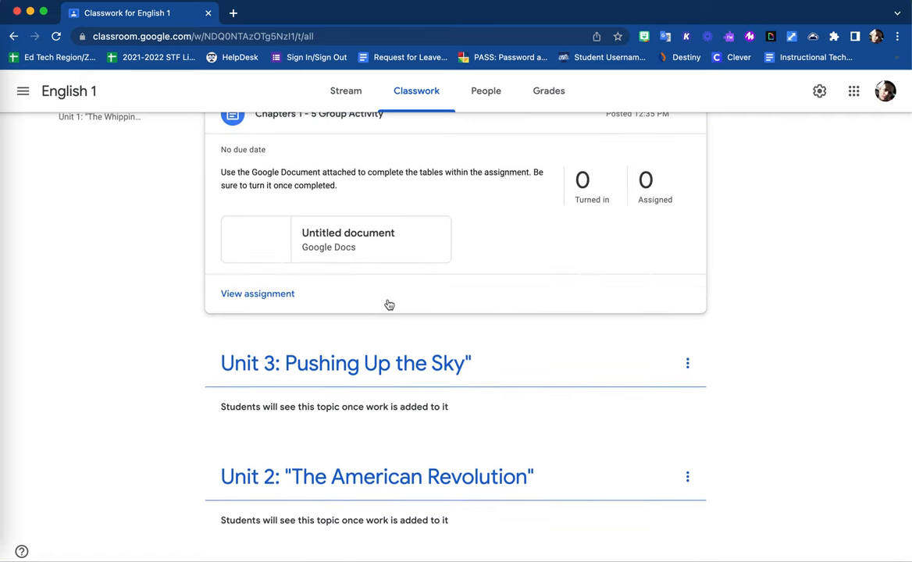
scroll("up", 3)
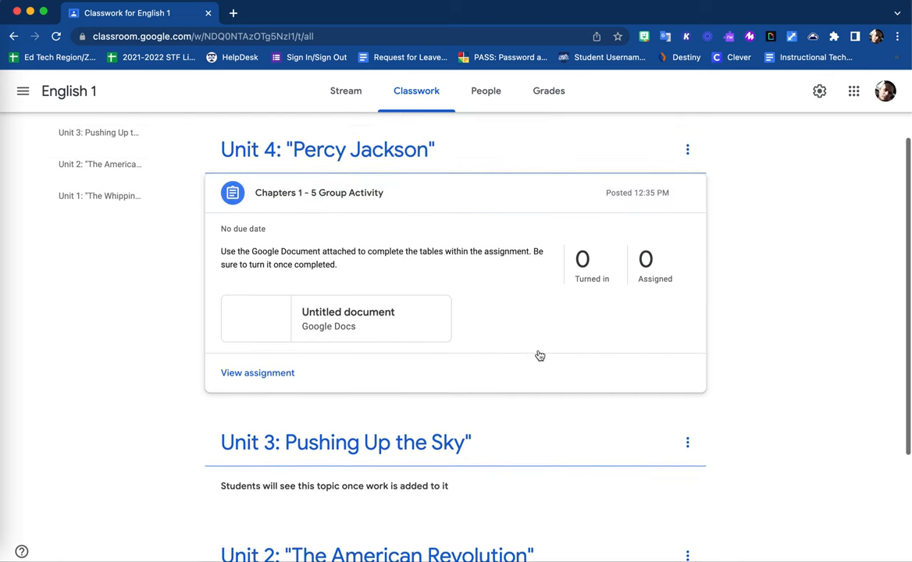
Open the Chapters 1 - 5 Group Activity instructions page and show its actions menu.
left_click(257, 373)
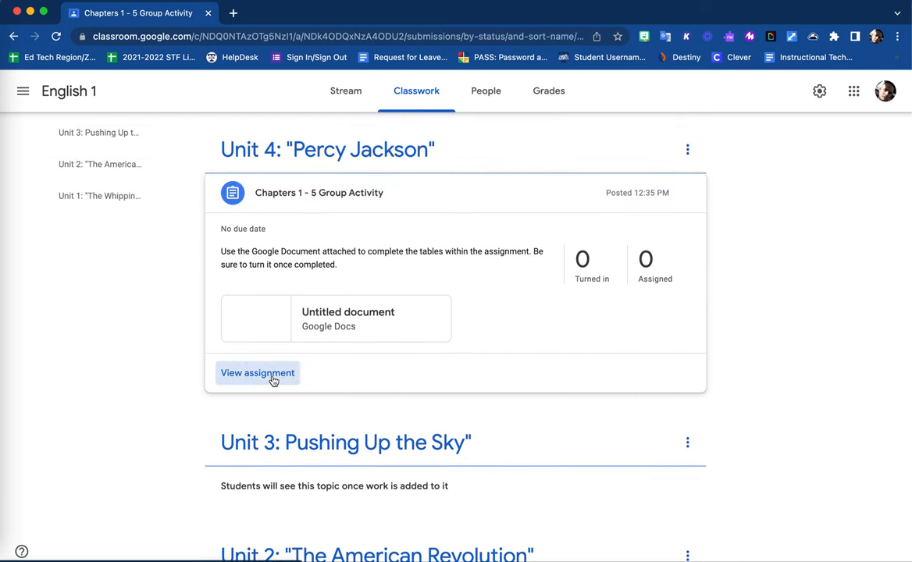
left_click(258, 373)
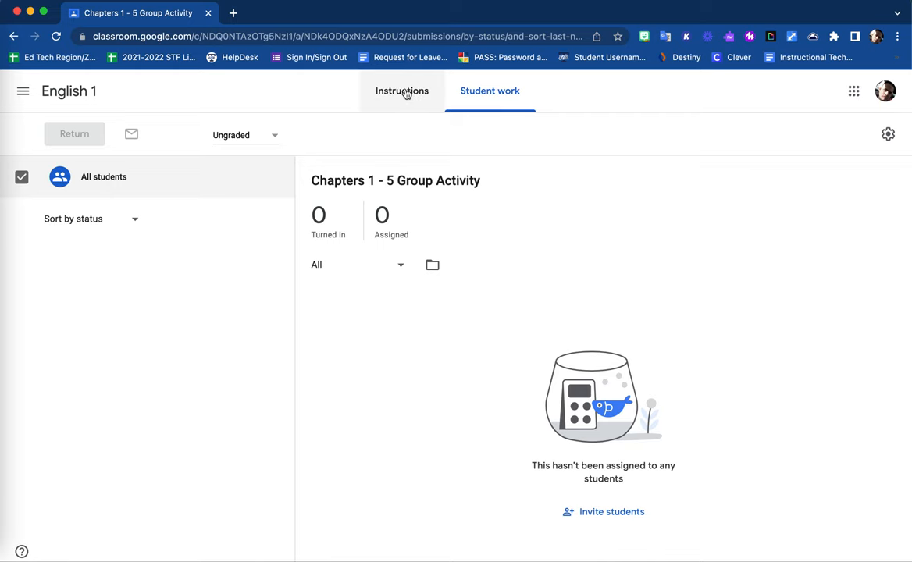
left_click(402, 91)
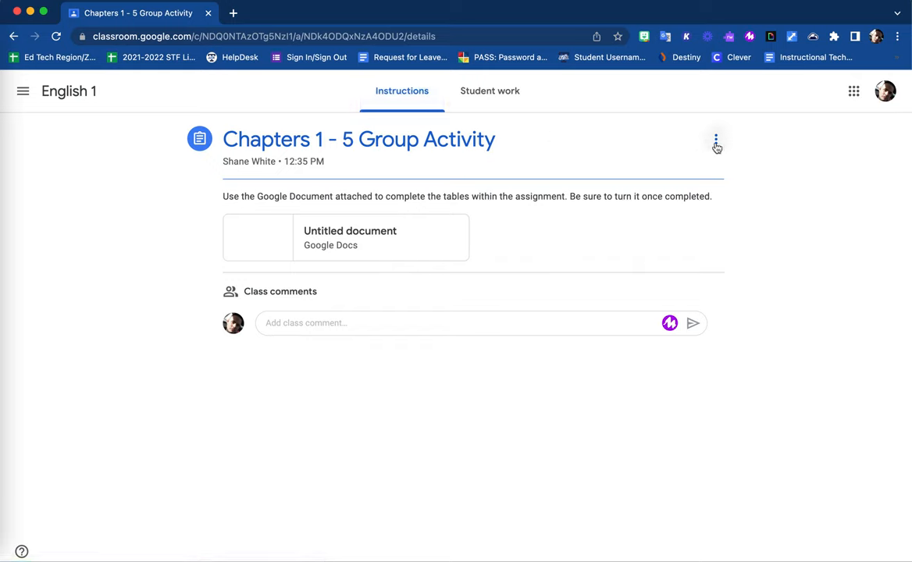
mouse_move(716, 143)
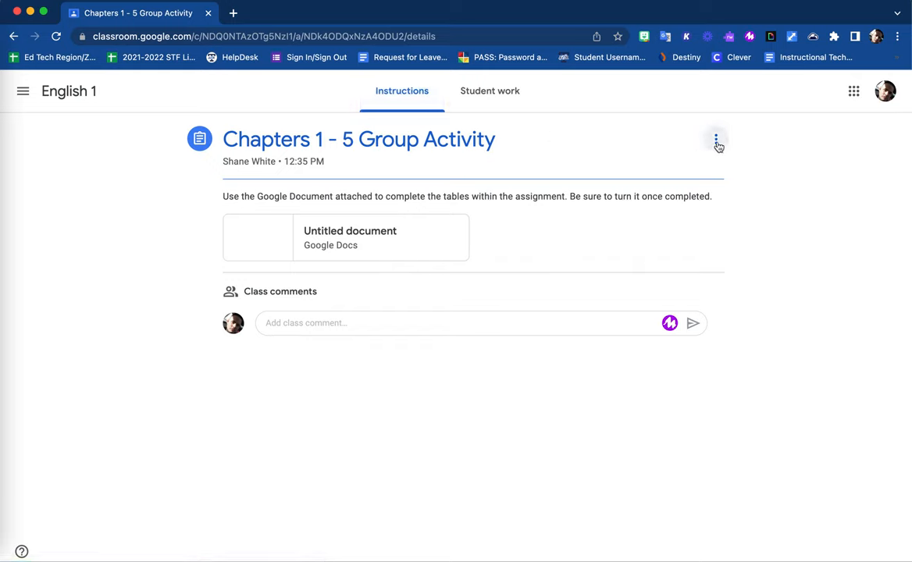
left_click(715, 139)
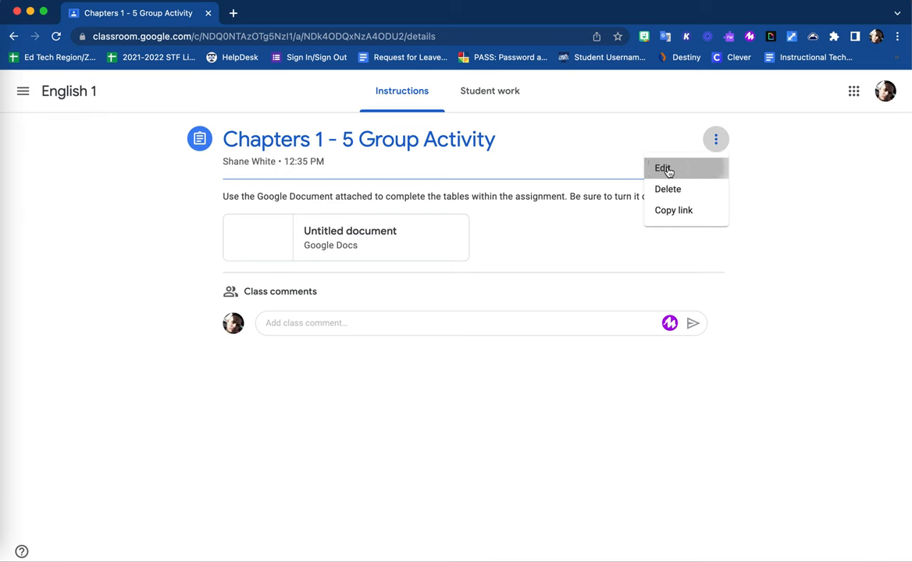
left_click(662, 167)
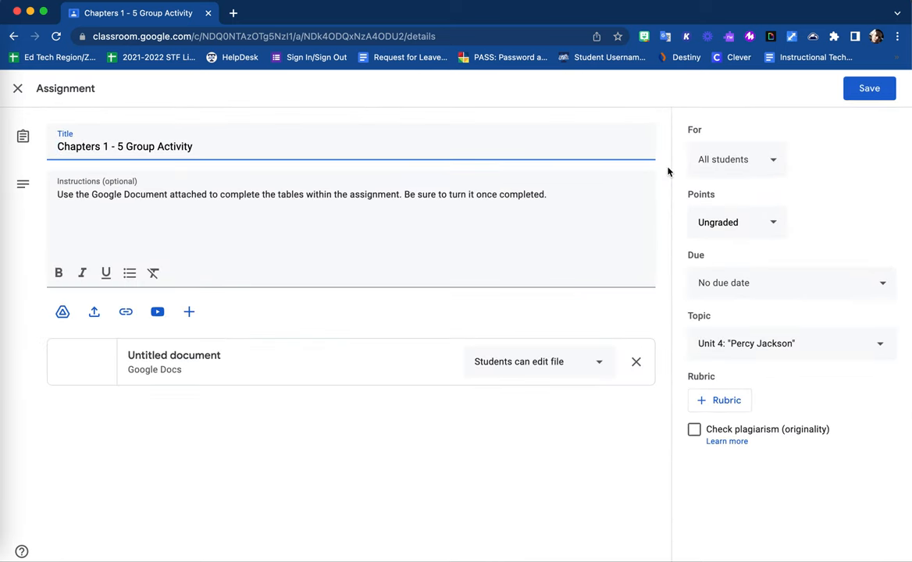
mouse_move(512, 102)
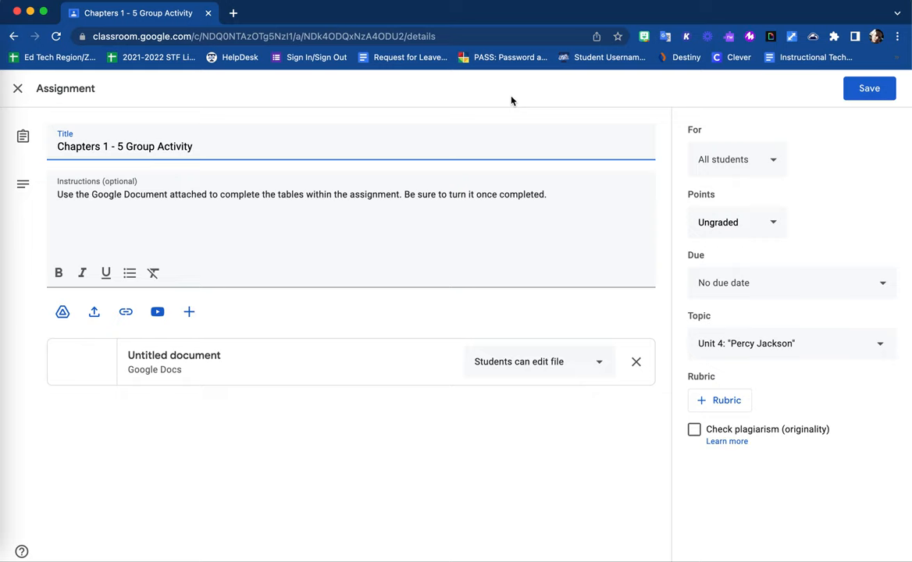
mouse_move(589, 97)
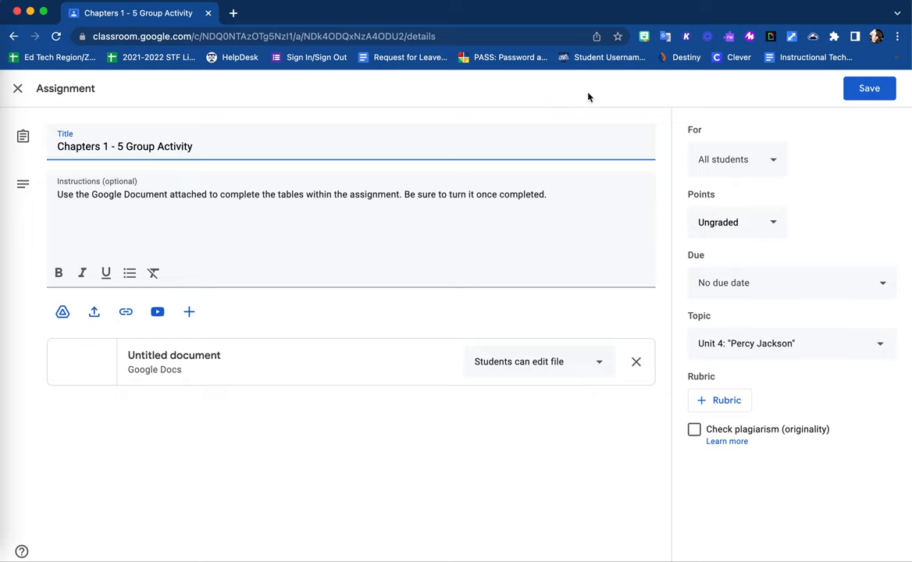
mouse_move(669, 118)
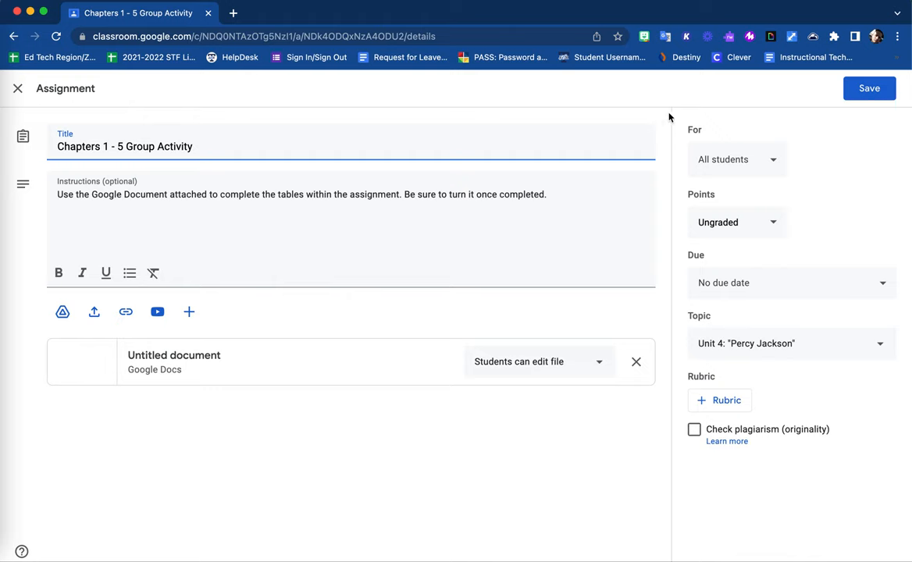
mouse_move(656, 302)
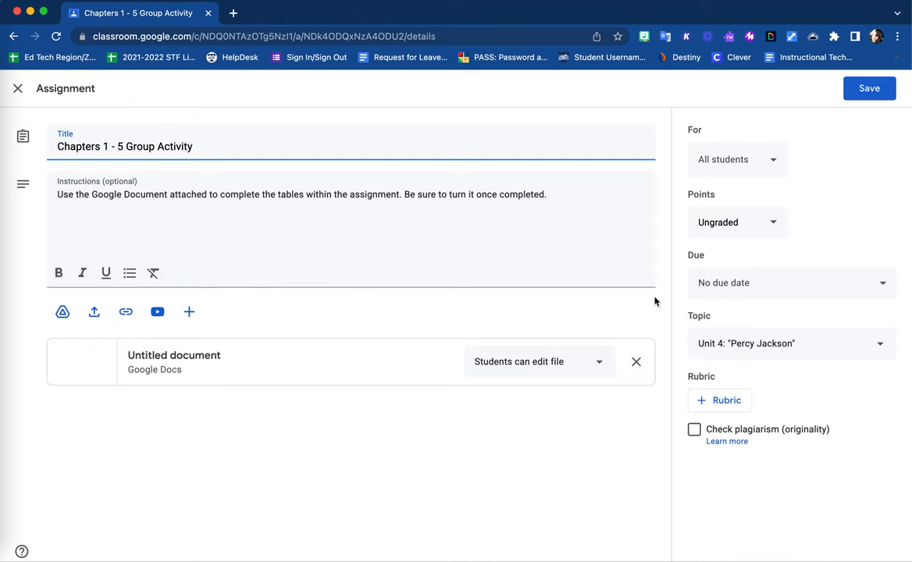
mouse_move(699, 257)
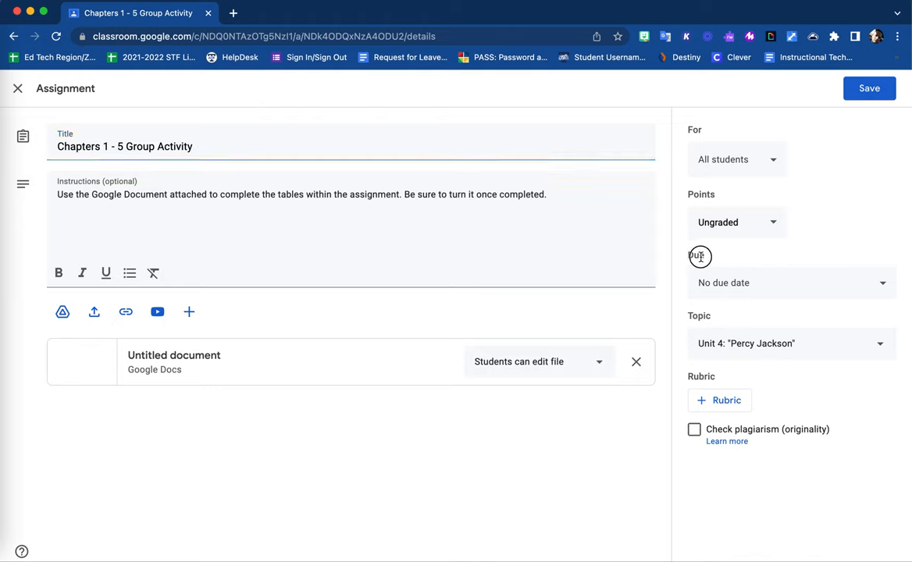
Set the assignment's due date to Mon, Apr 11 at 8:30 PM.
left_click(791, 283)
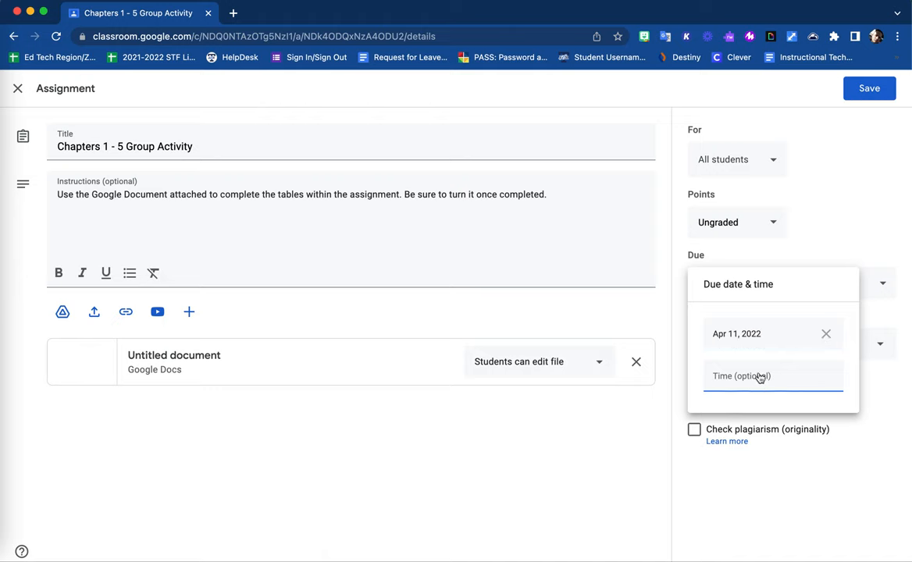
left_click(753, 375)
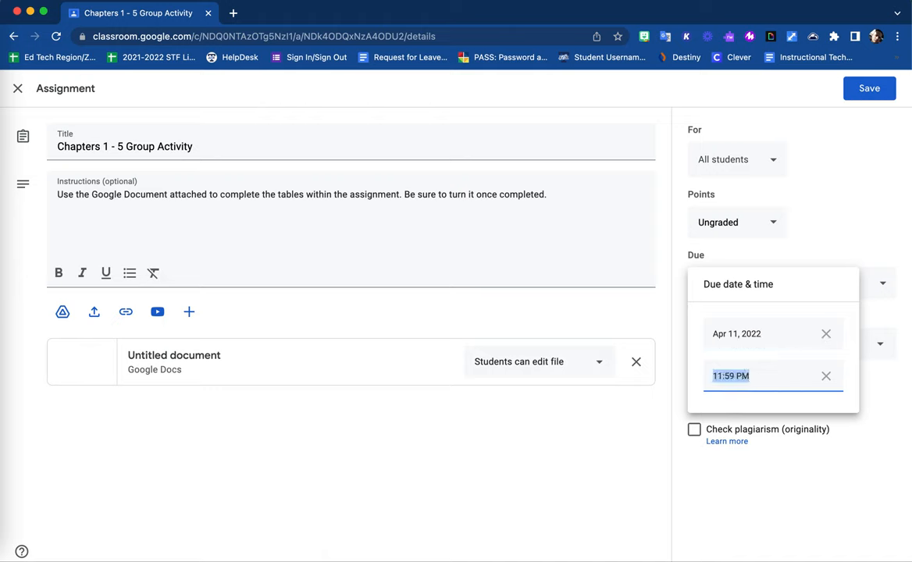
type("8:30")
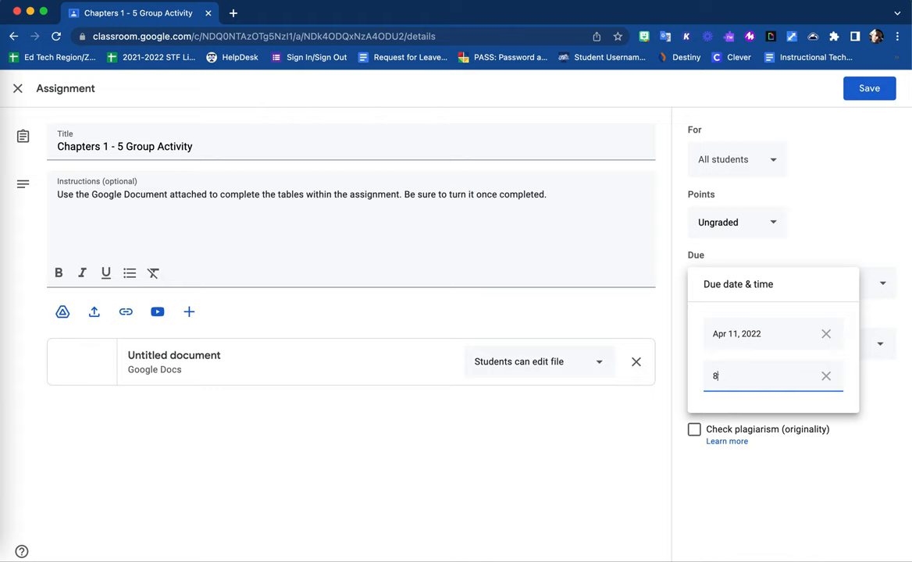
type(":30")
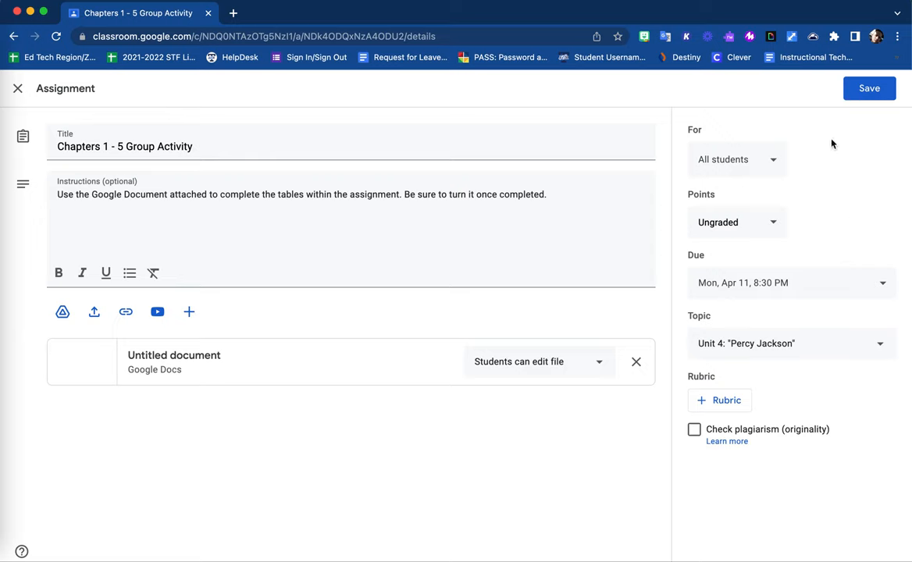
mouse_move(835, 78)
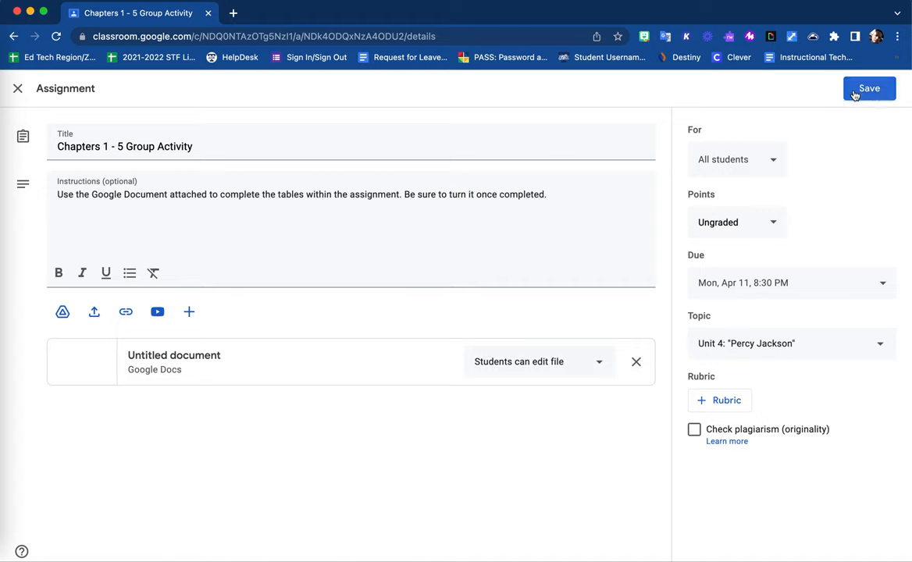
Save the assignment and highlight its 'Due Apr 11, 8:30 PM' text.
left_click(869, 88)
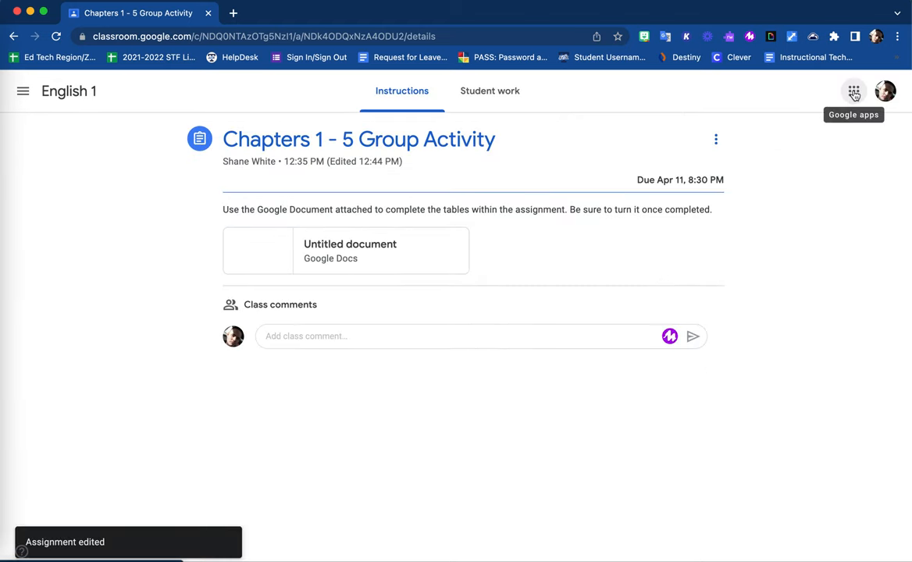
mouse_move(568, 290)
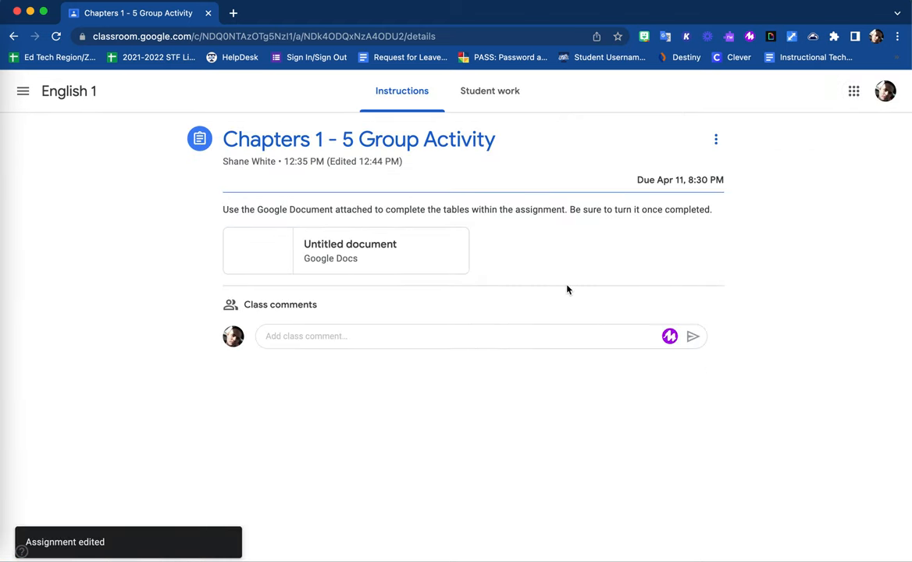
mouse_move(364, 200)
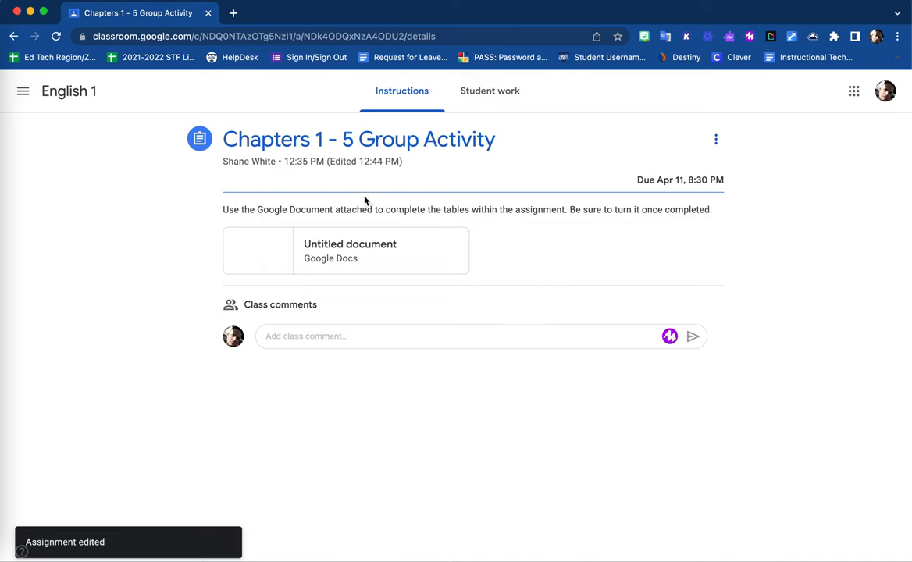
mouse_move(632, 190)
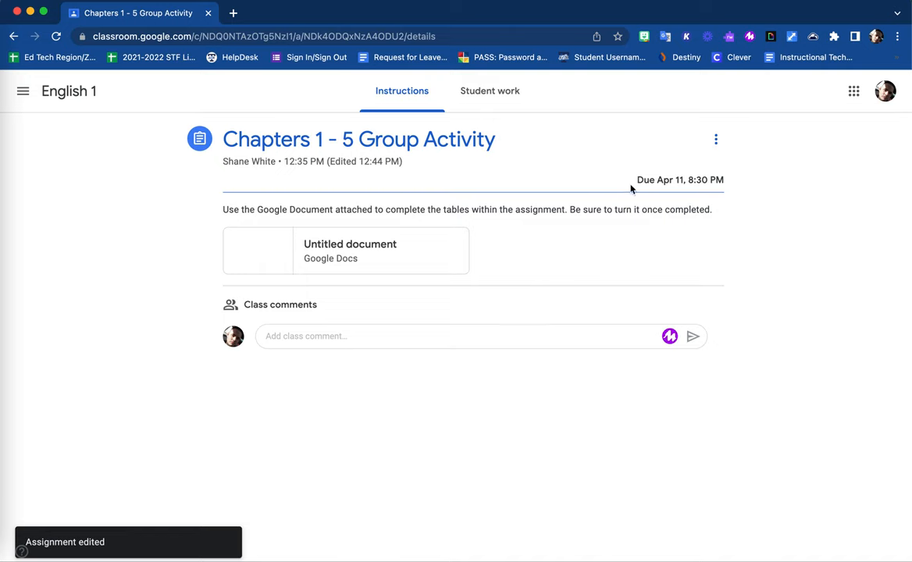
left_click_drag(633, 180, 725, 180)
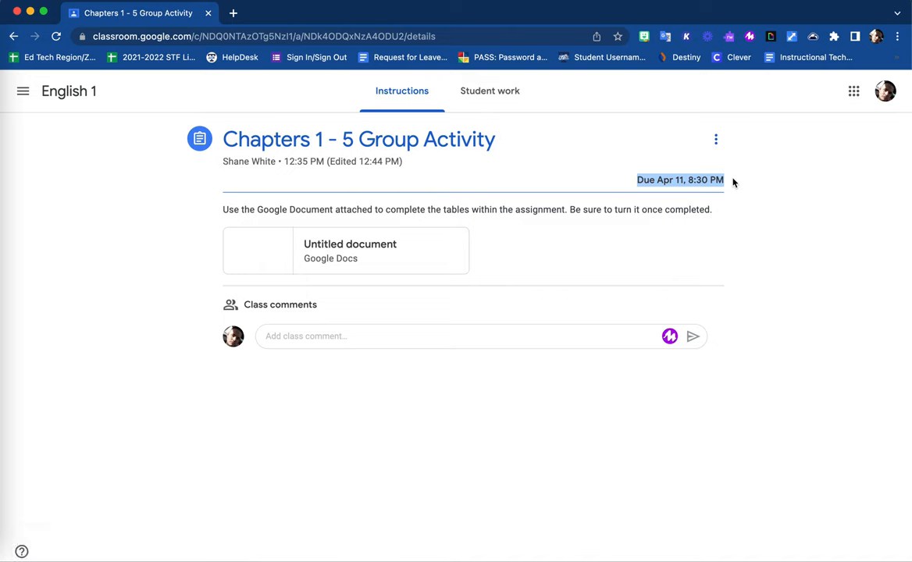
mouse_move(612, 171)
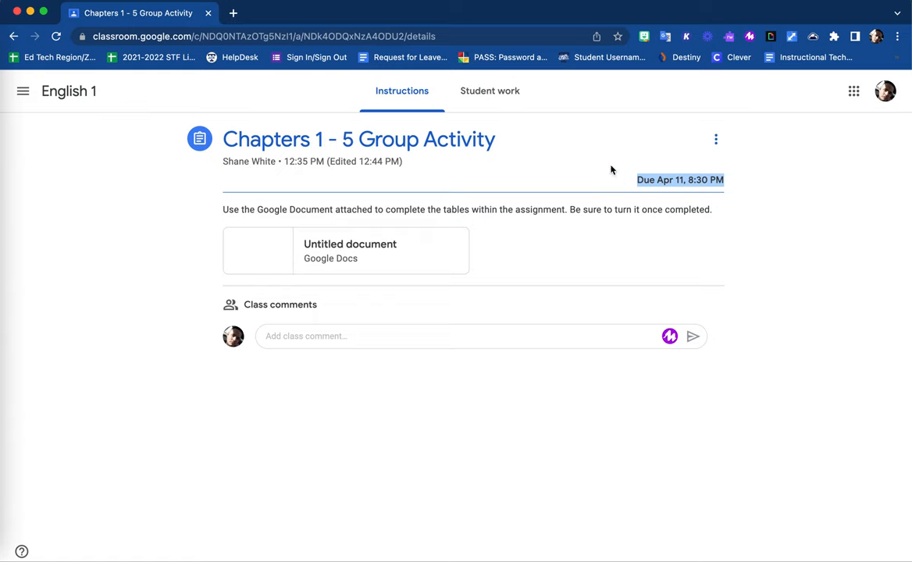